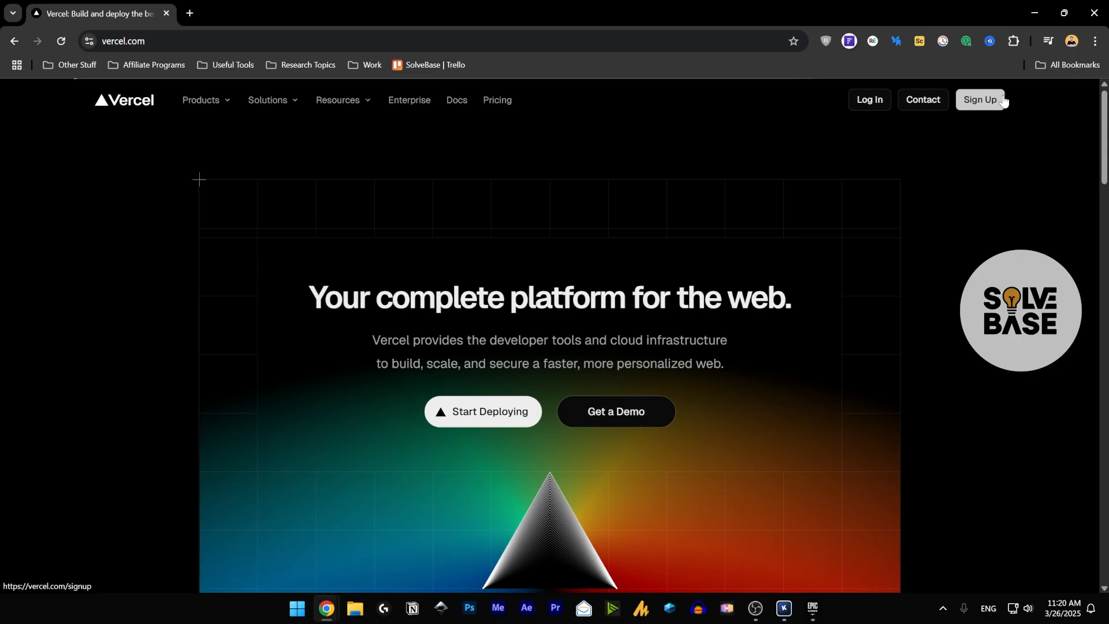
Step: Begin Vercel sign-up and choose the commercial projects (Pro) plan
{"action": "left_click", "coordinate": [982, 100]}
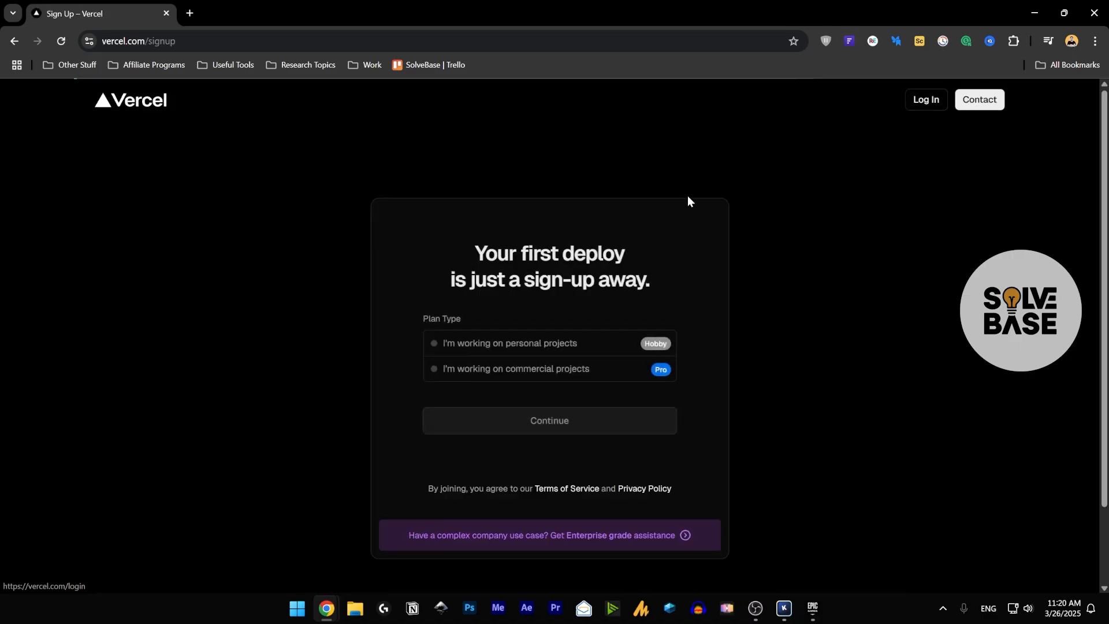
{"action": "mouse_move", "coordinate": [543, 190]}
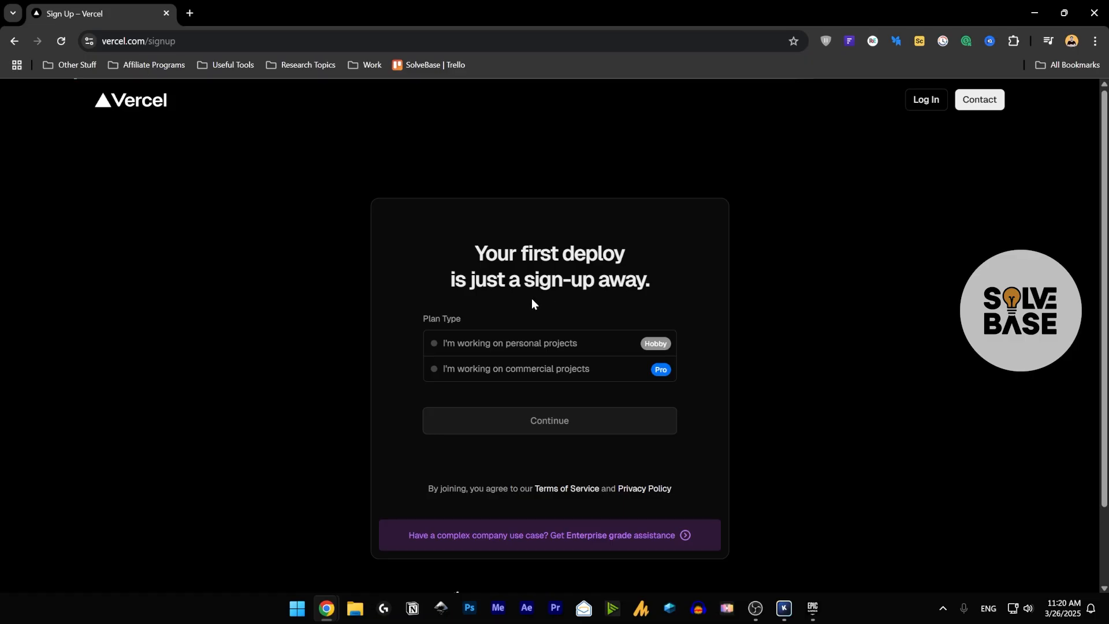
{"action": "mouse_move", "coordinate": [486, 353]}
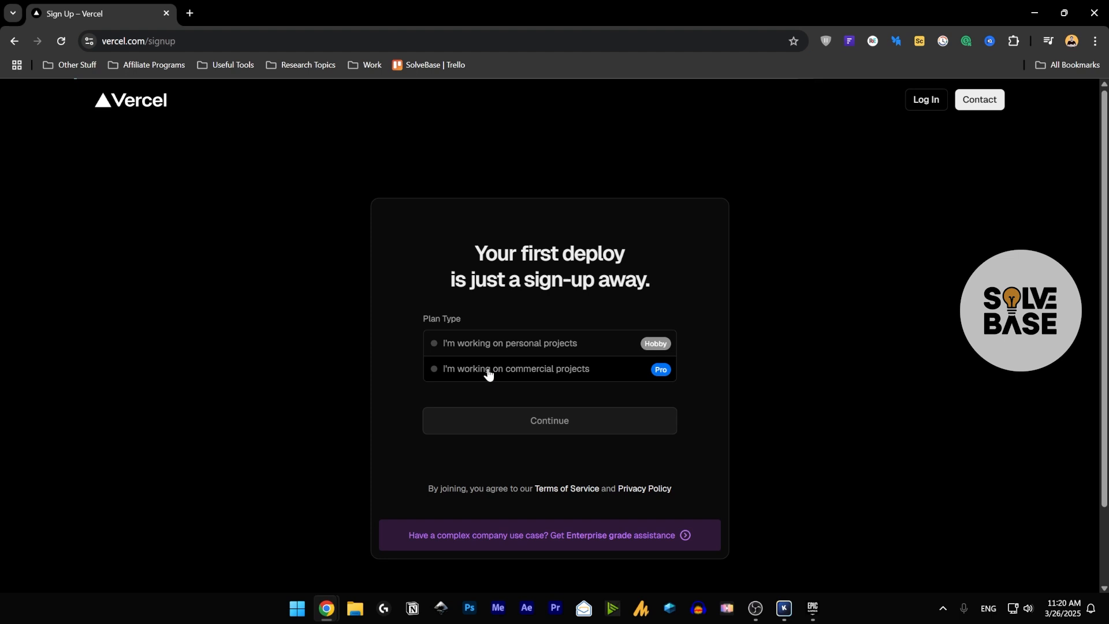
{"action": "left_click", "coordinate": [516, 369]}
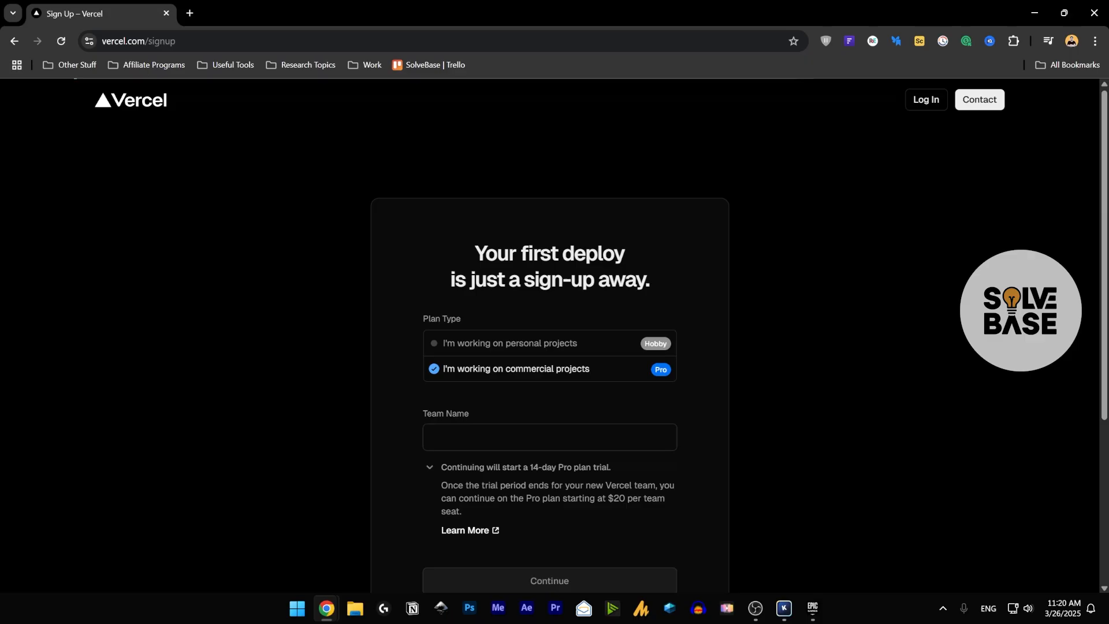
Step: Switch to the personal (Hobby) plan with the name TestingVercel and continue
{"action": "left_click", "coordinate": [430, 470]}
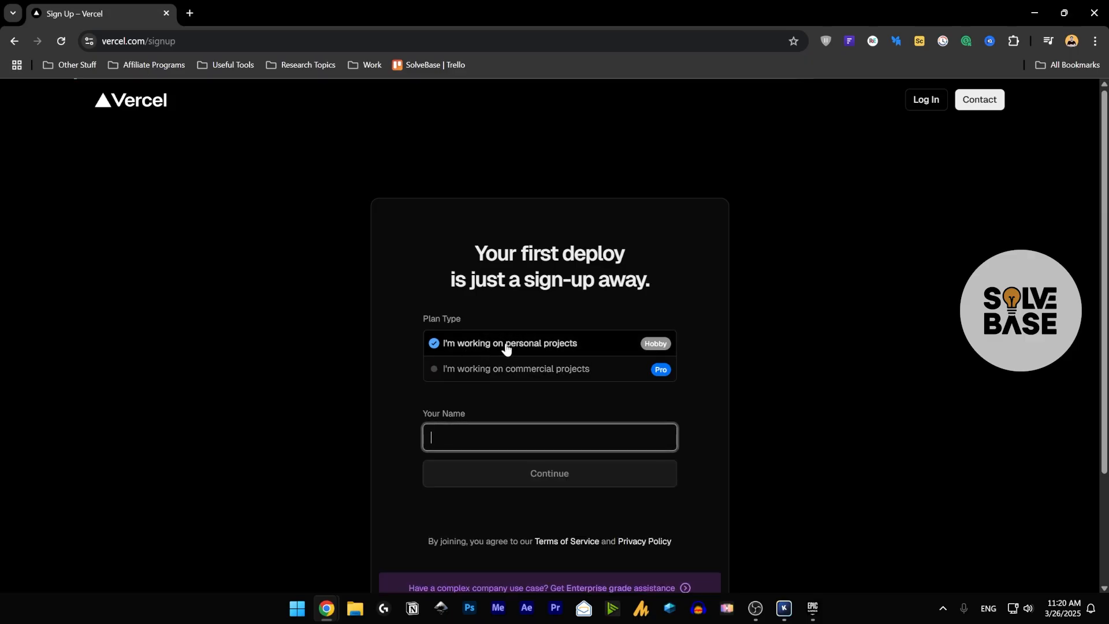
{"action": "type", "text": "TestingVercel"}
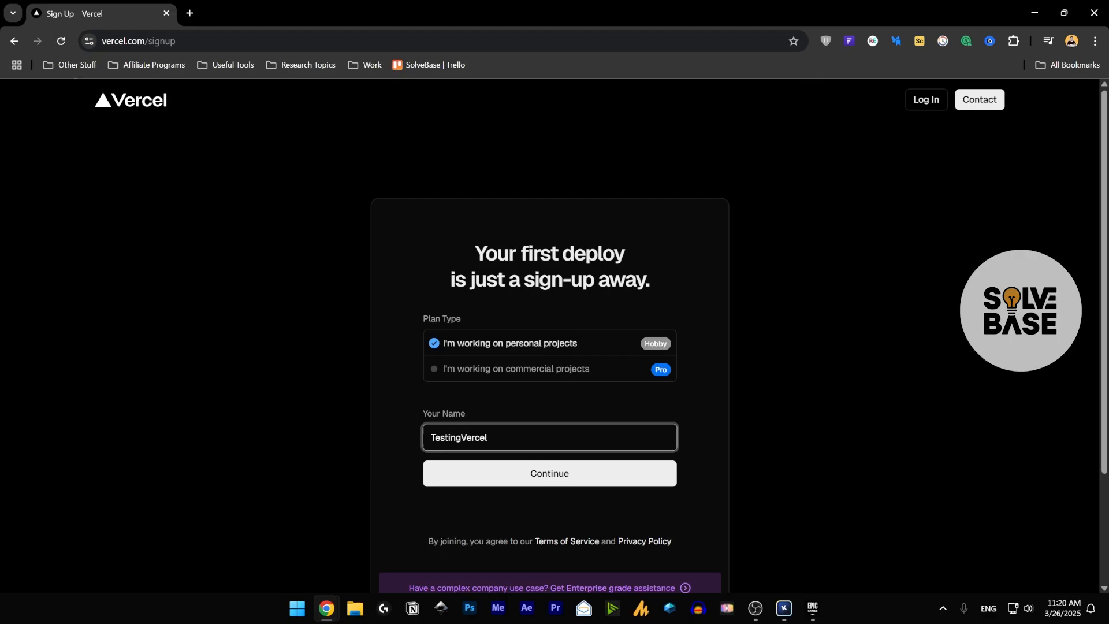
{"action": "left_click", "coordinate": [549, 472]}
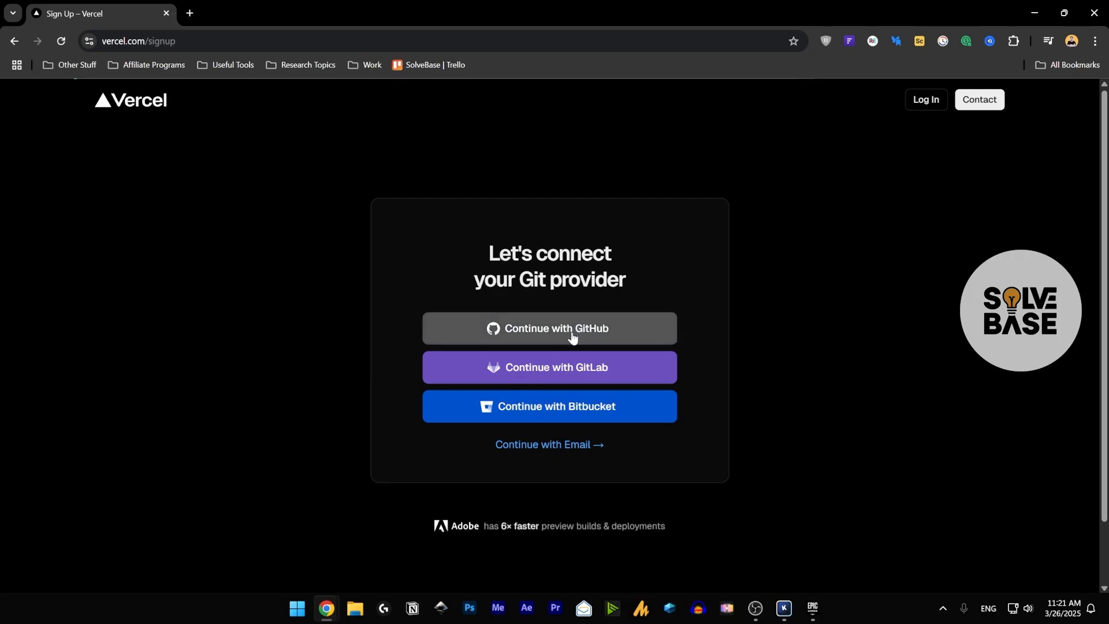
Step: Abandon the GitHub authorization popup and continue with email sign-up instead
{"action": "left_click", "coordinate": [548, 327]}
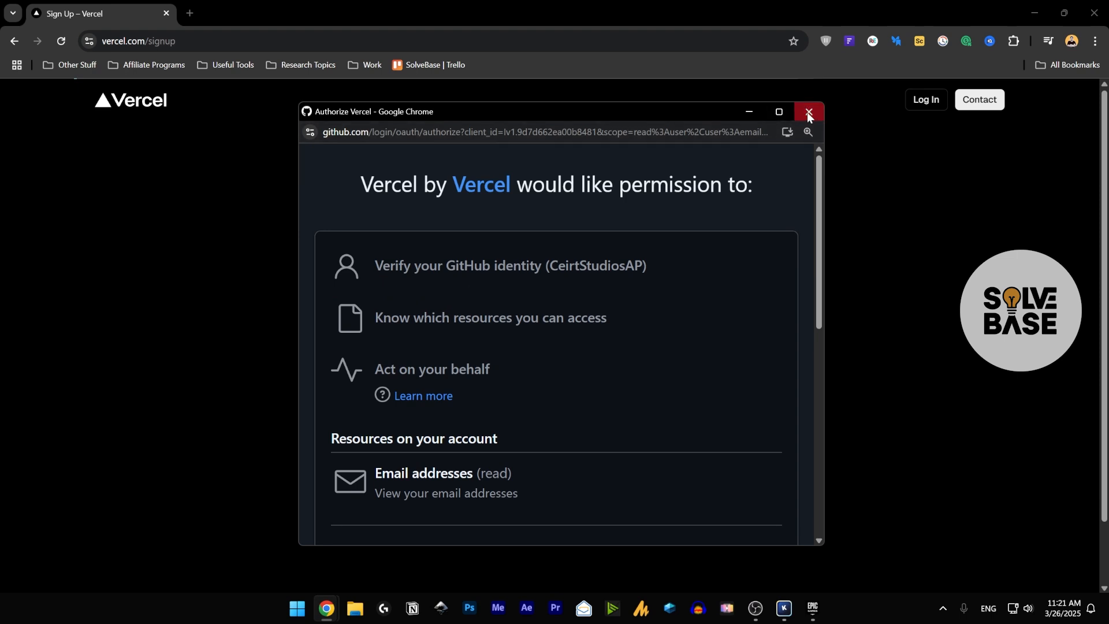
{"action": "left_click", "coordinate": [809, 112]}
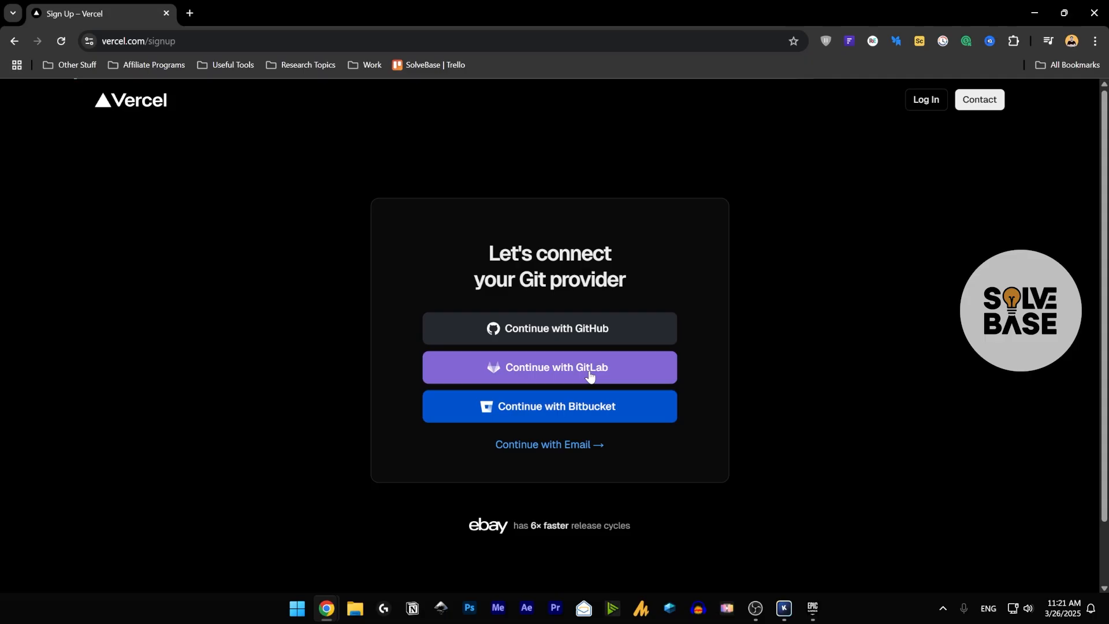
{"action": "mouse_move", "coordinate": [549, 443]}
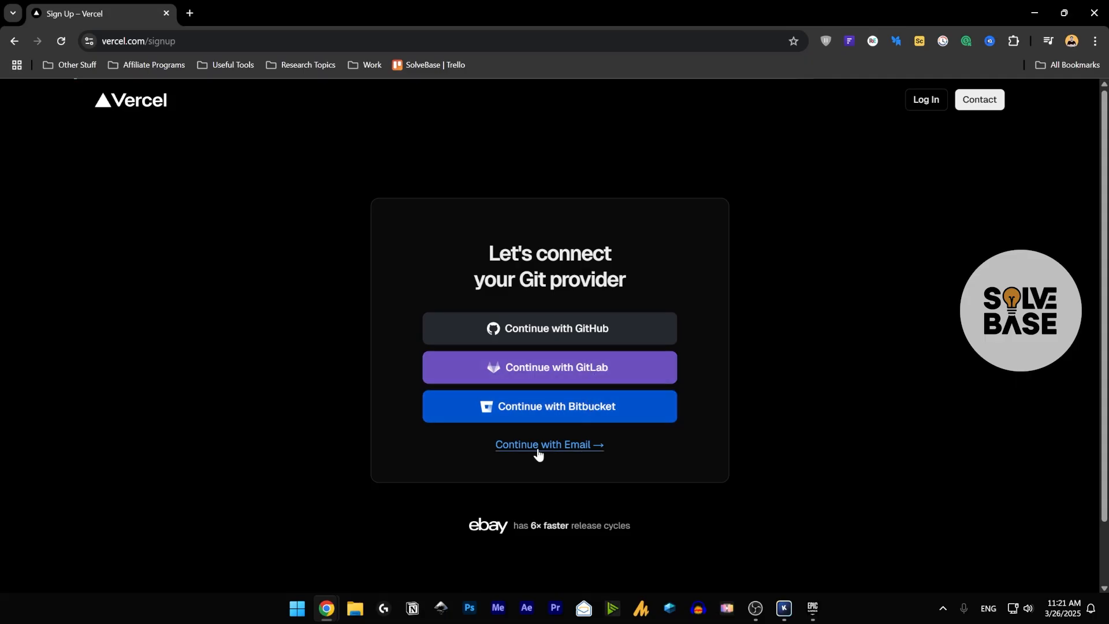
{"action": "left_click", "coordinate": [549, 444]}
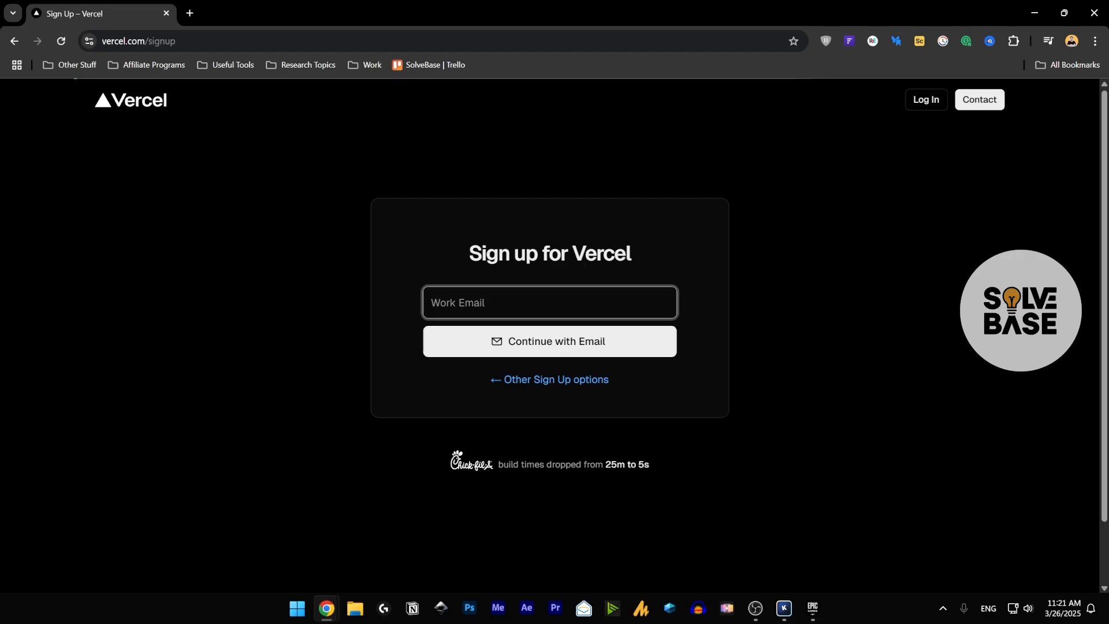
{"action": "left_click", "coordinate": [549, 348]}
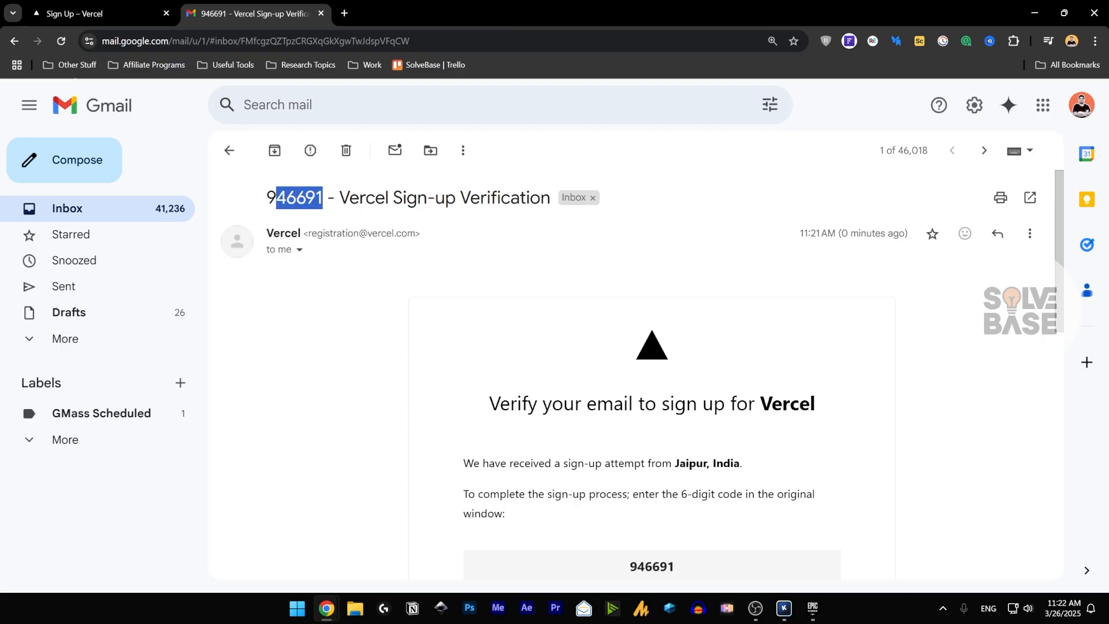
{"action": "left_click_drag", "start_coordinate": [323, 198], "coordinate": [267, 197]}
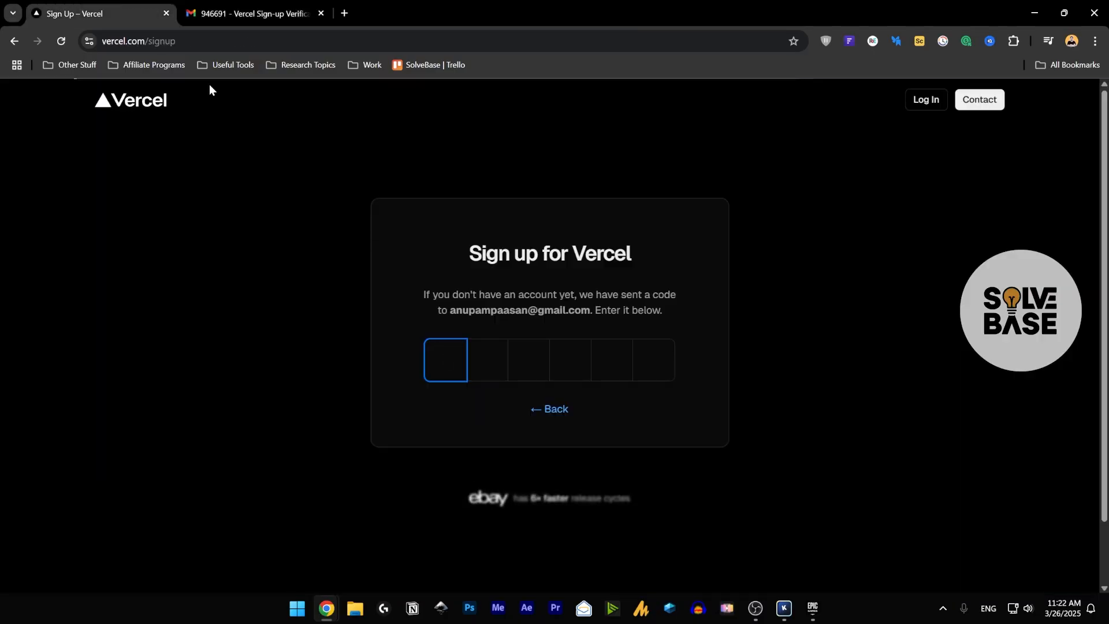
Step: Paste the verification code to reach the 'Let's build something new' dashboard and review it
{"action": "right_click", "coordinate": [445, 360]}
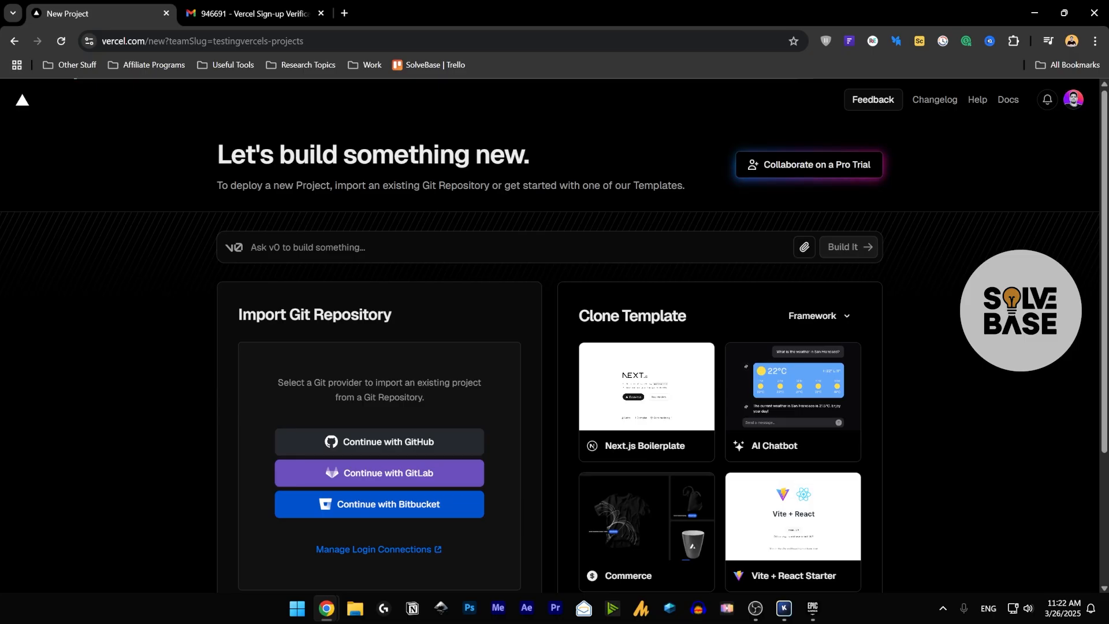
{"action": "scroll", "scroll_direction": "down", "scroll_amount": 3}
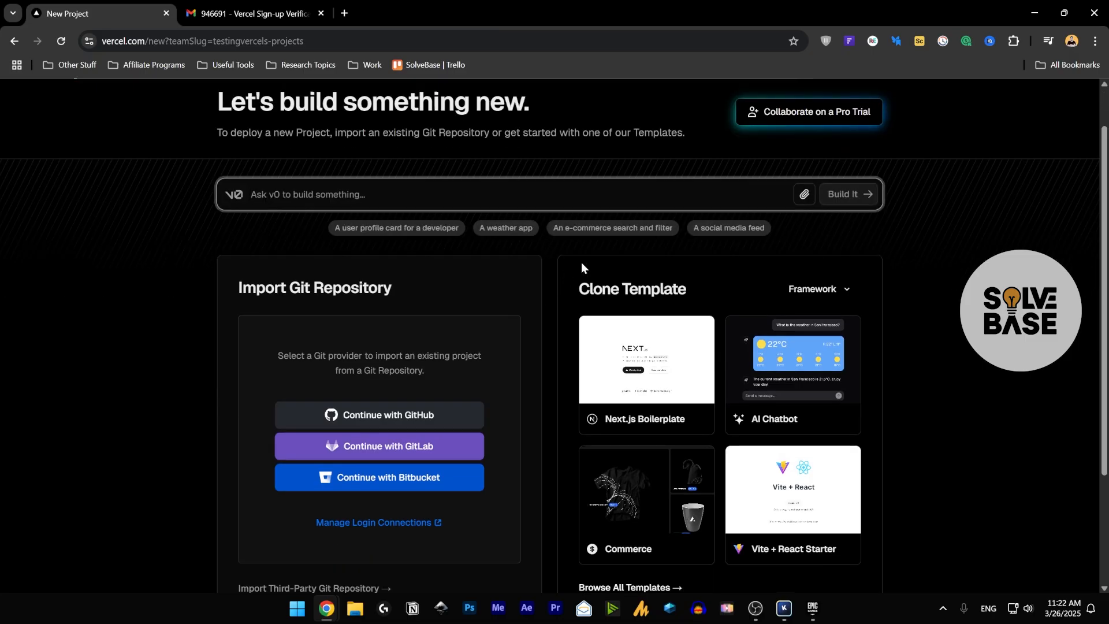
{"action": "scroll", "scroll_direction": "down", "scroll_amount": 3}
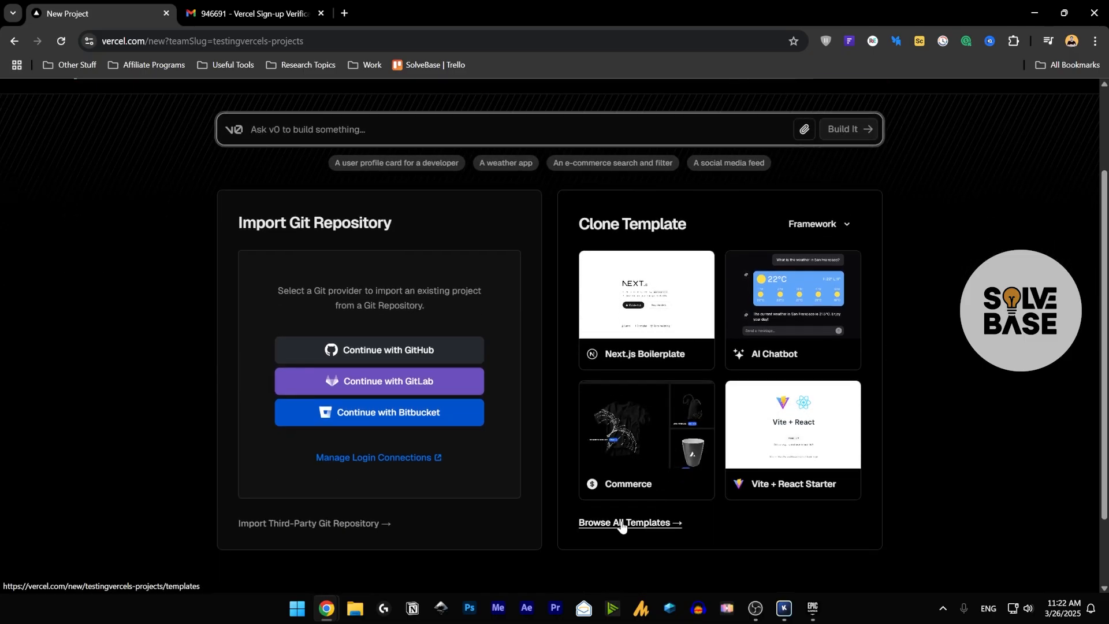